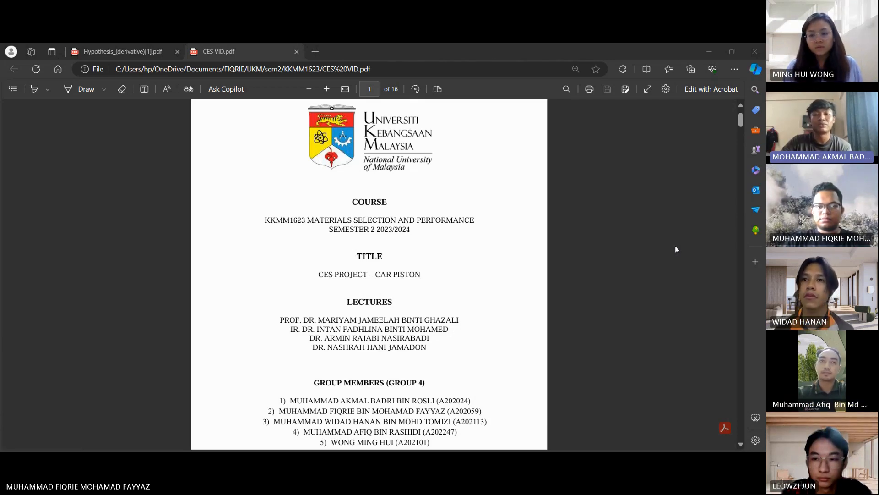
scroll("down", 3)
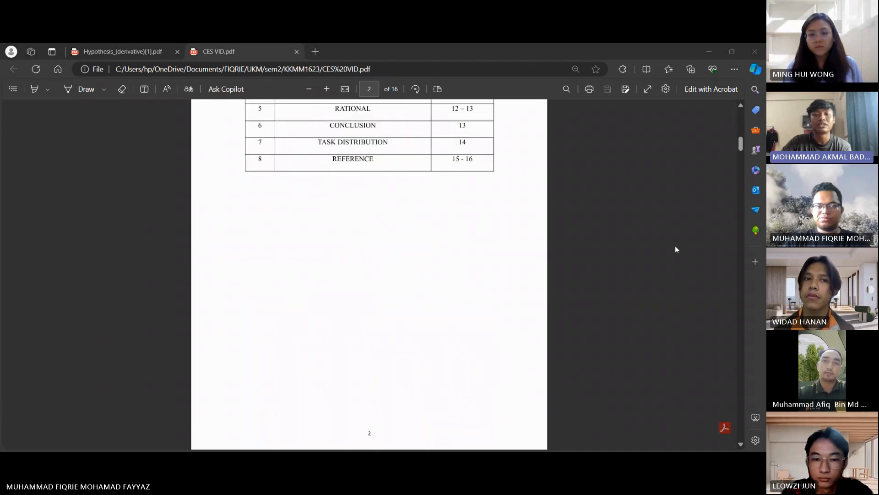
scroll("down", 3)
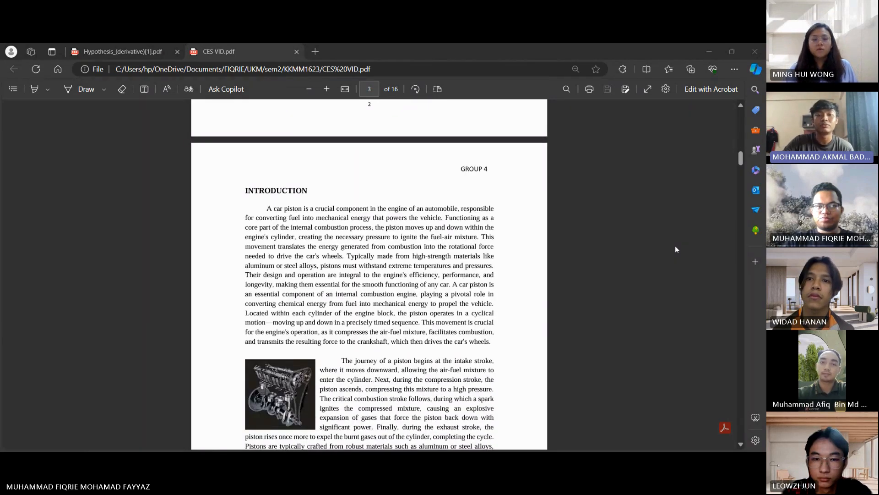
scroll("down", 3)
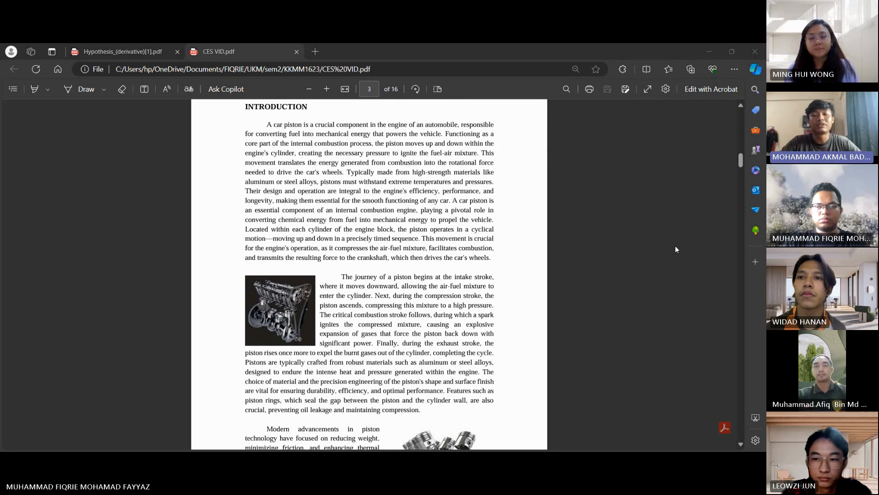
scroll("down", 3)
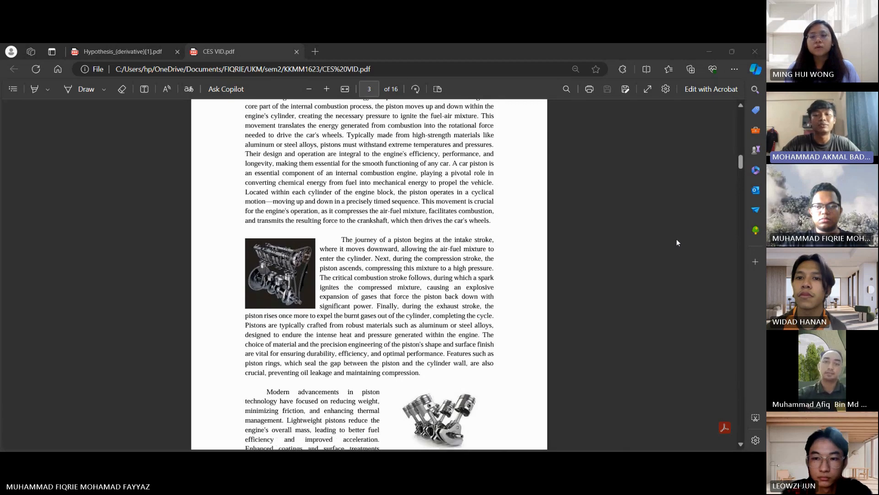
scroll("down", 3)
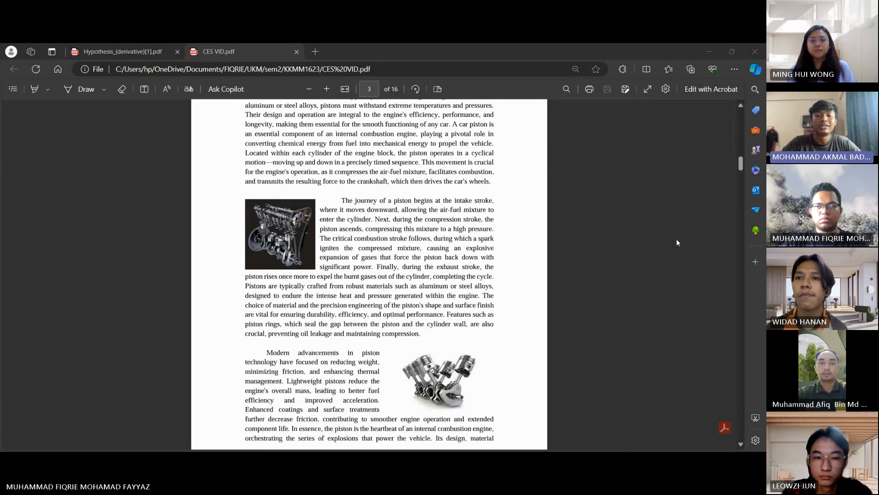
scroll("down", 3)
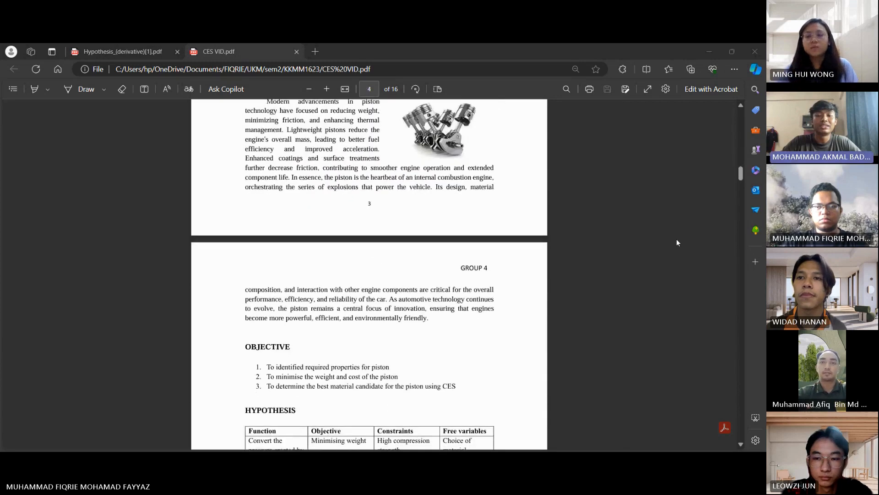
scroll("down", 3)
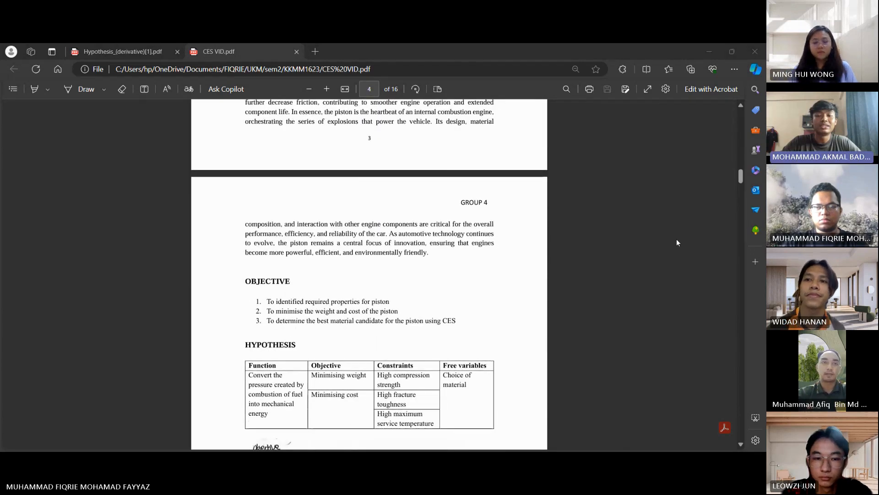
scroll("down", 3)
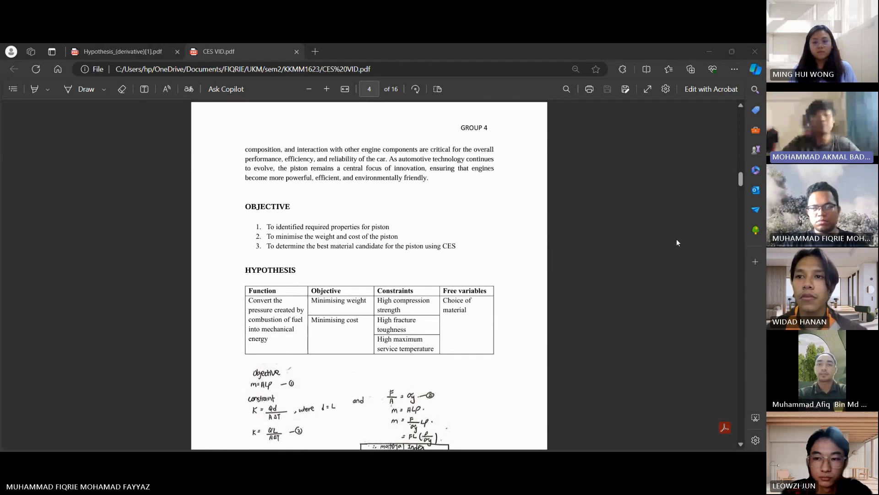
scroll("down", 3)
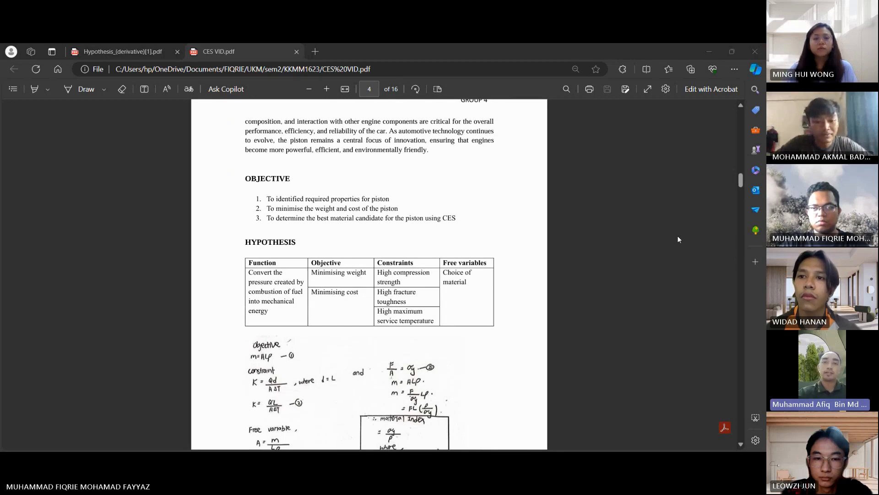
scroll("down", 3)
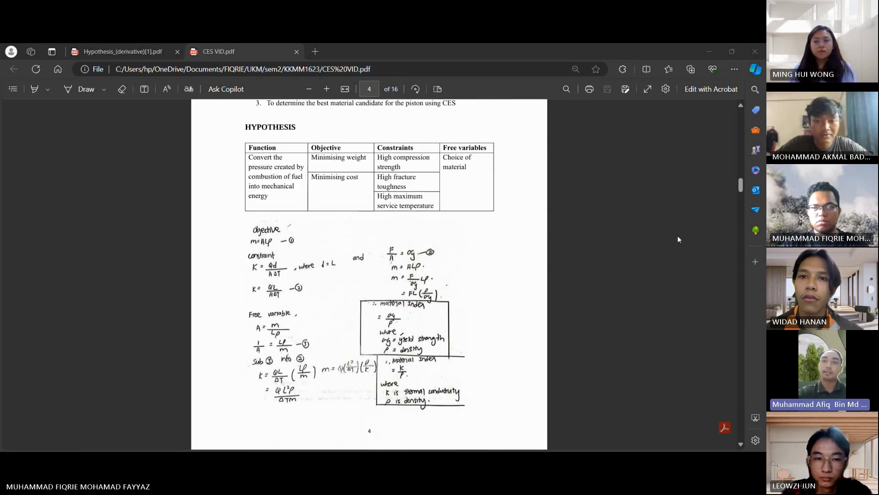
scroll("up", 3)
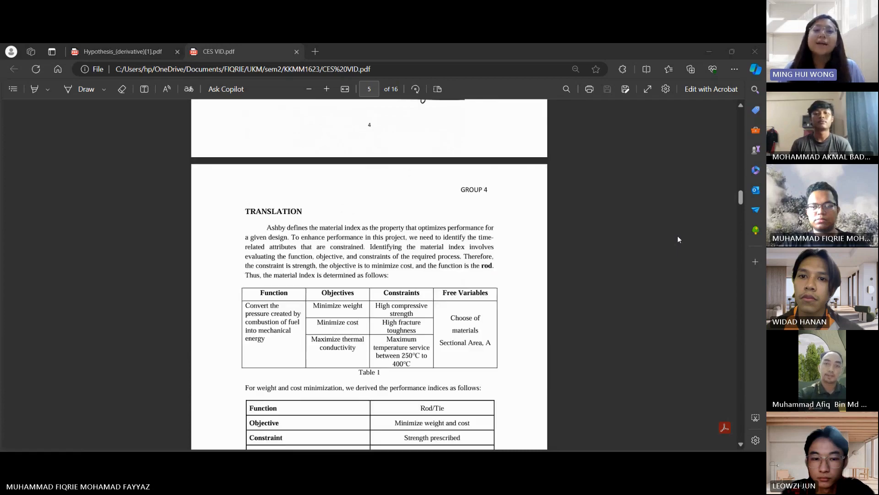
scroll("down", 3)
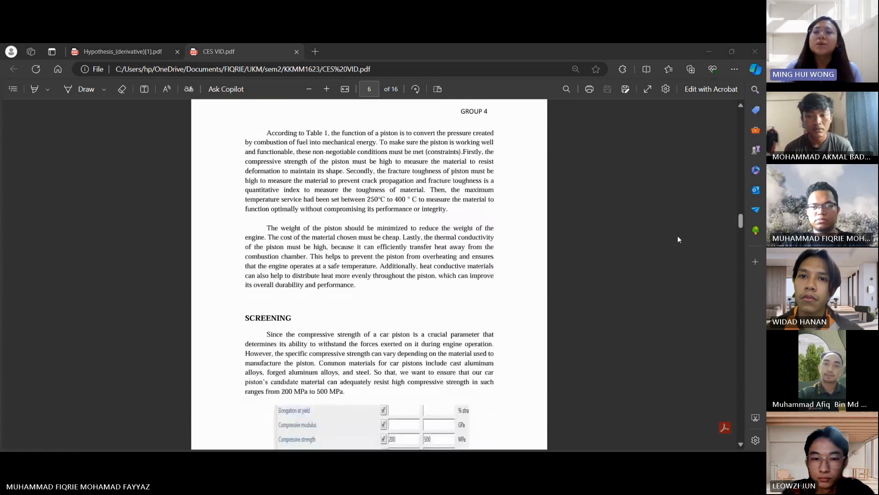
scroll("down", 3)
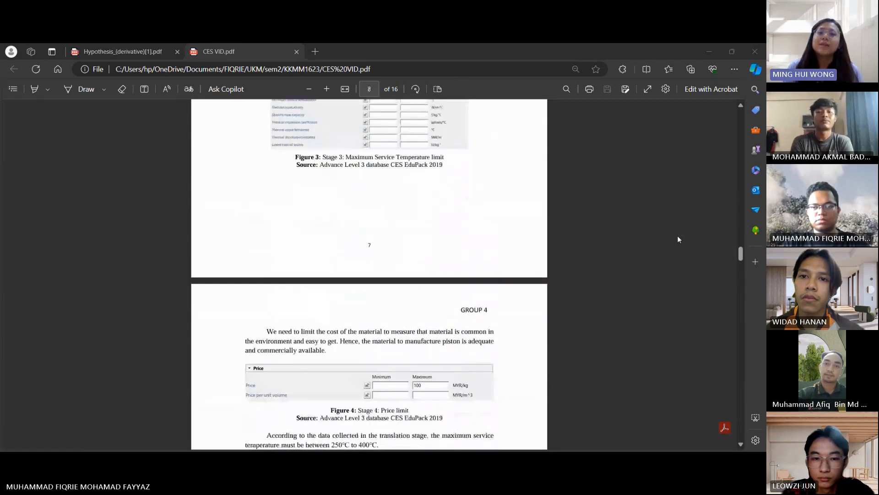
scroll("down", 3)
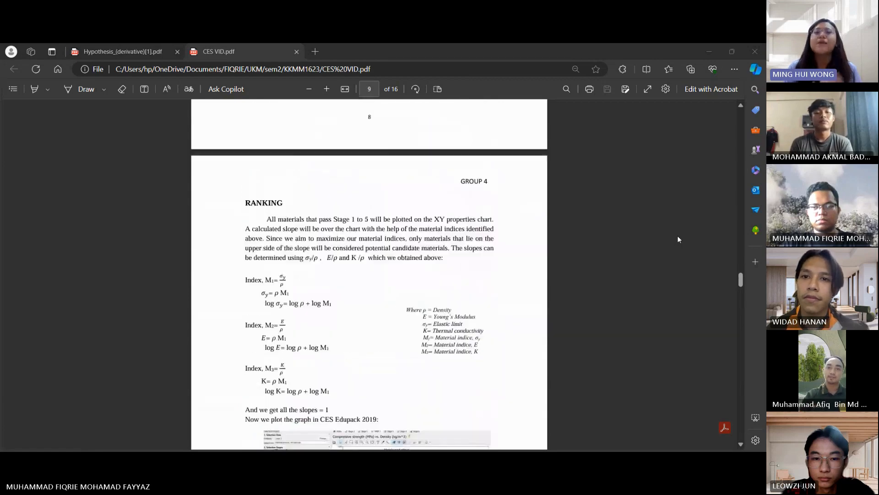
scroll("down", 3)
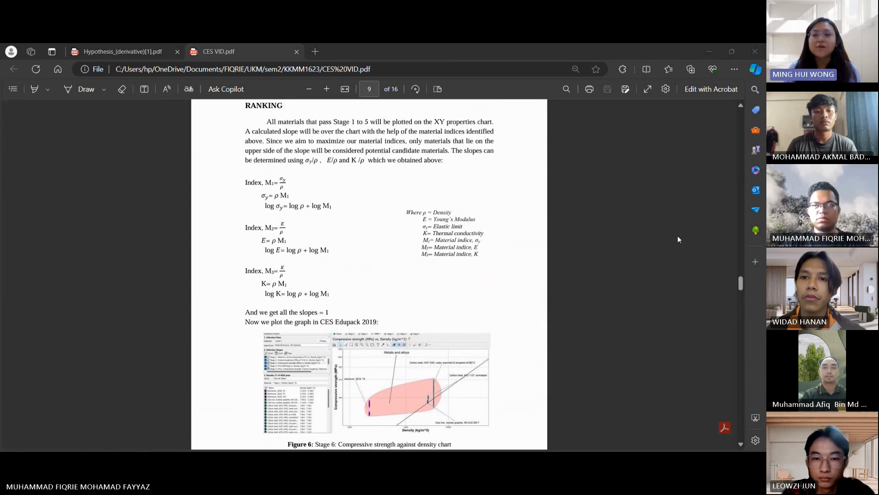
scroll("up", 3)
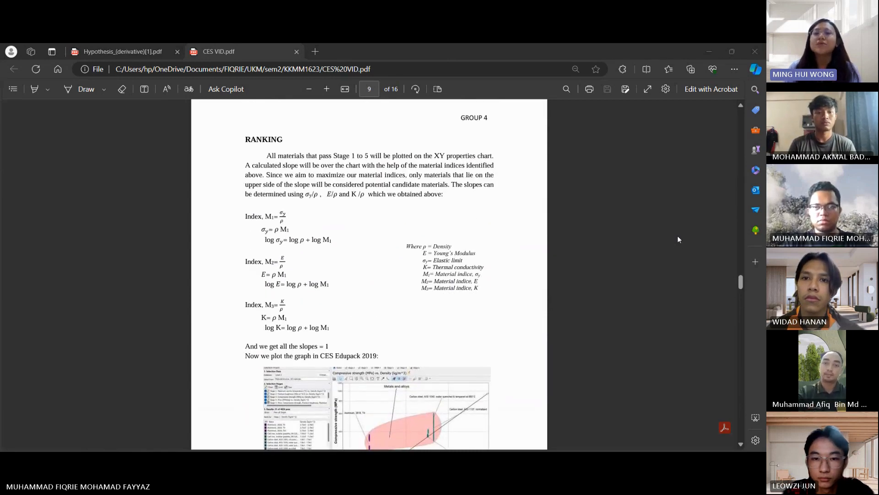
scroll("up", 3)
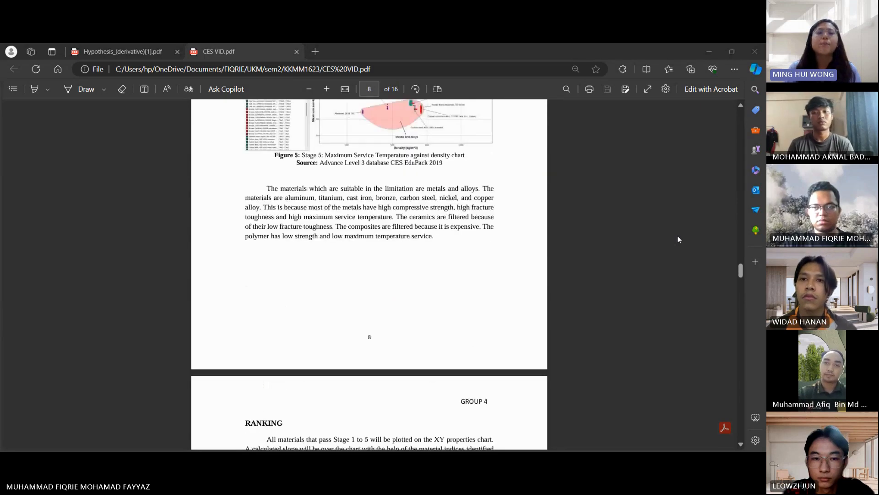
scroll("up", 3)
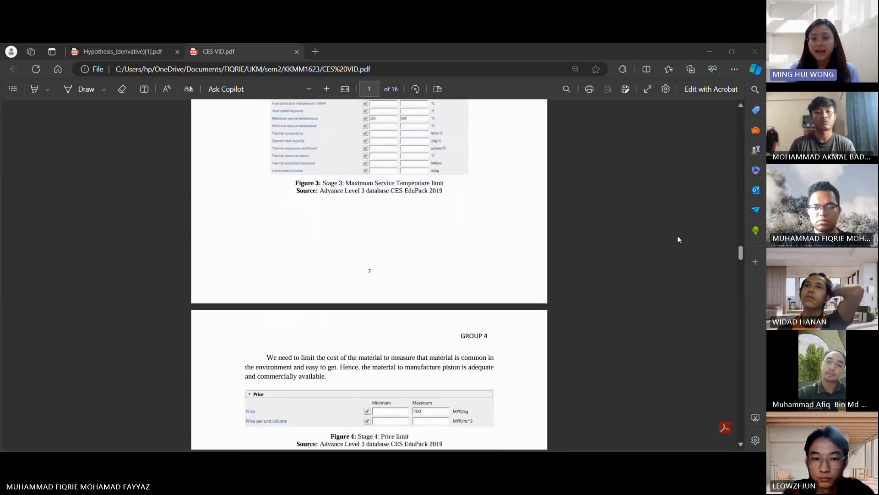
scroll("down", 3)
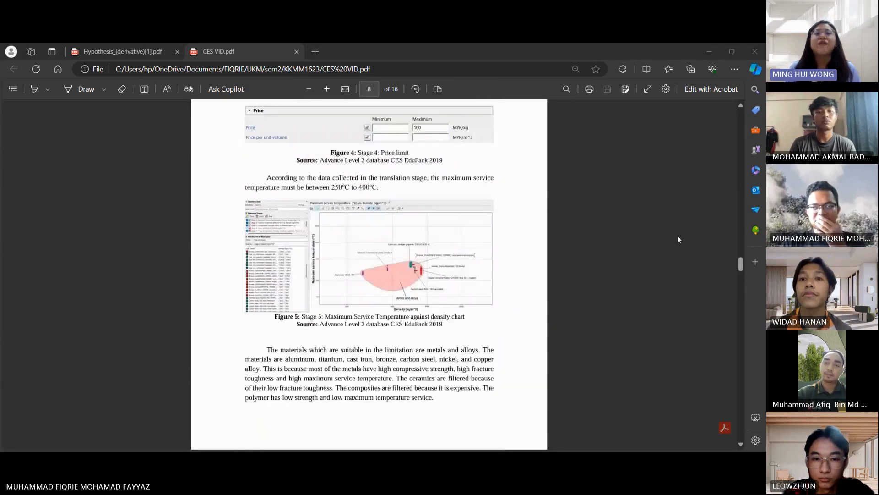
scroll("up", 3)
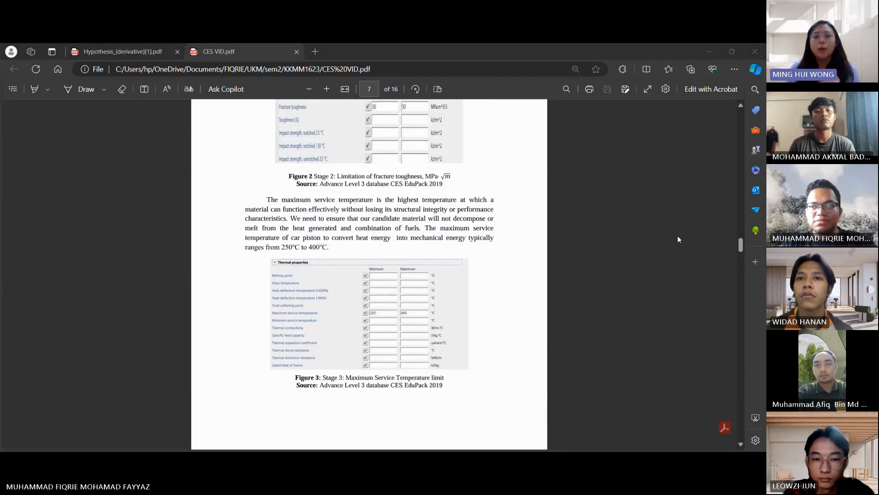
scroll("down", 3)
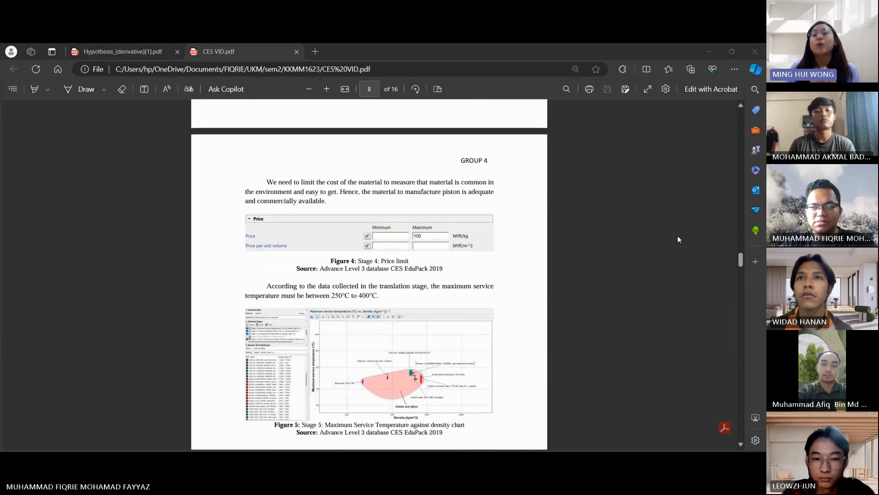
scroll("up", 3)
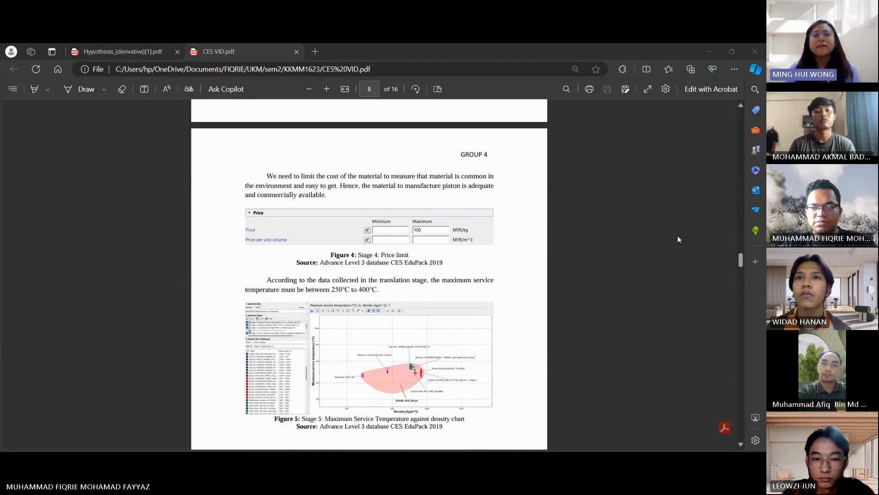
scroll("down", 3)
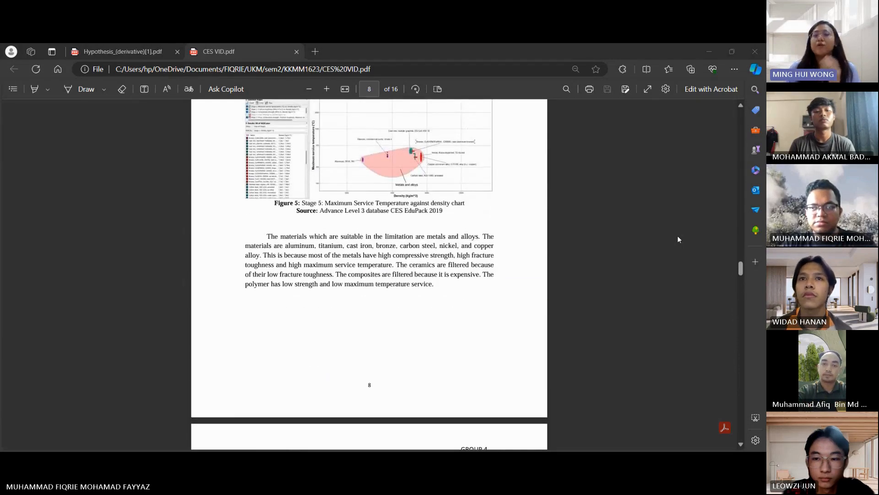
scroll("up", 3)
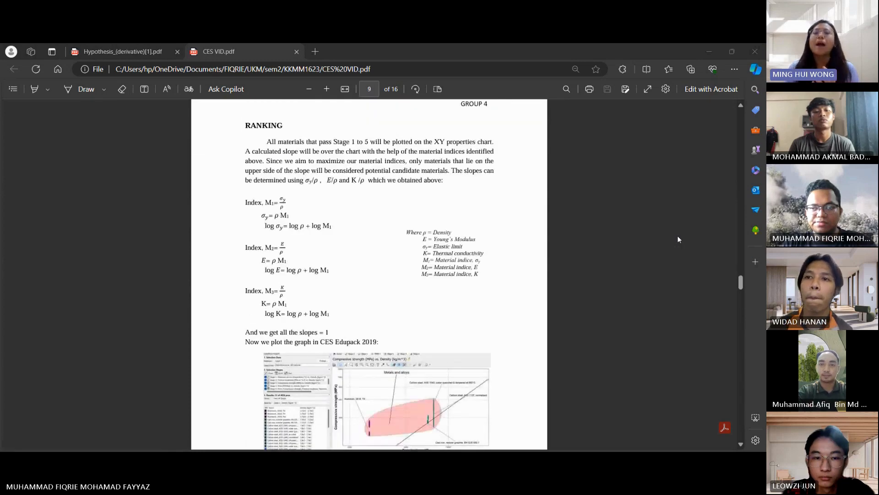
scroll("up", 3)
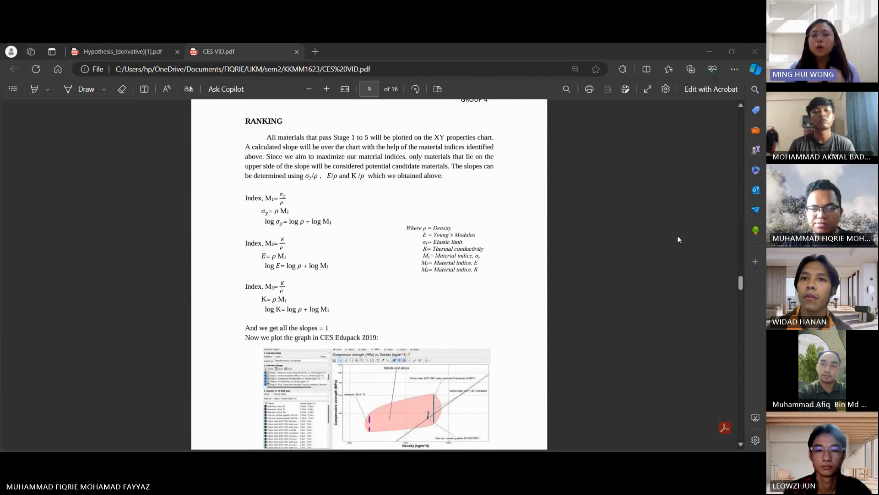
scroll("down", 3)
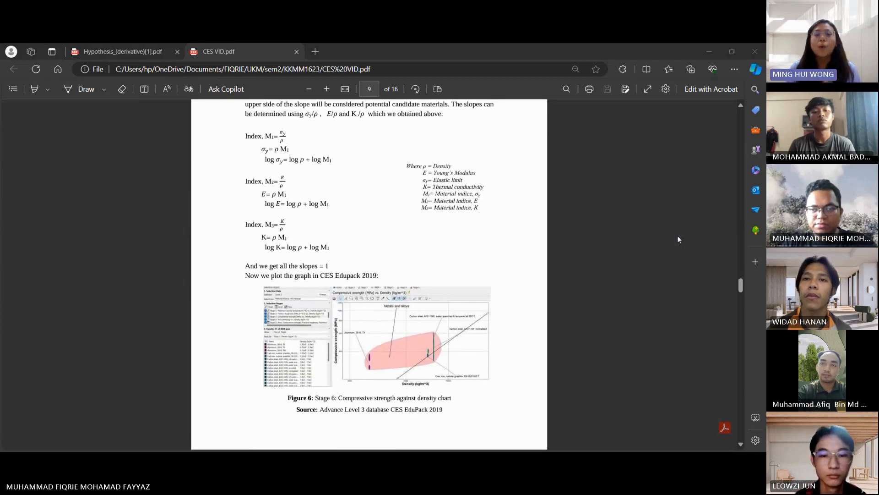
scroll("up", 3)
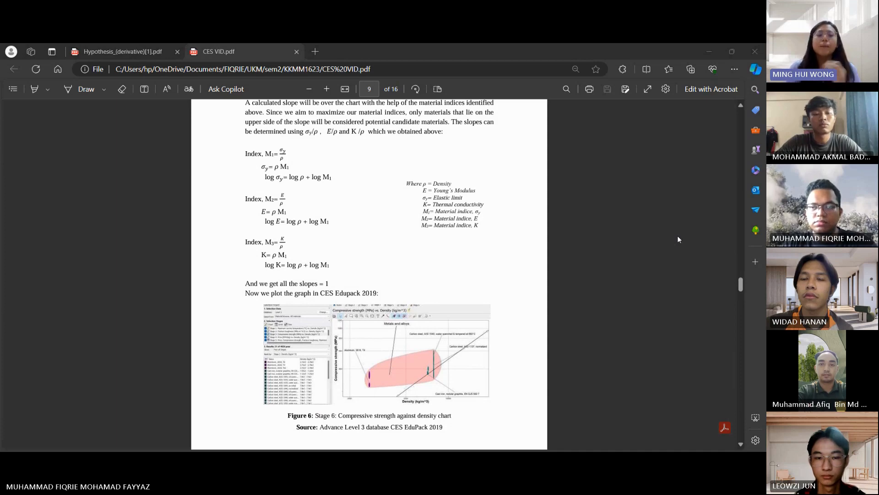
scroll("down", 3)
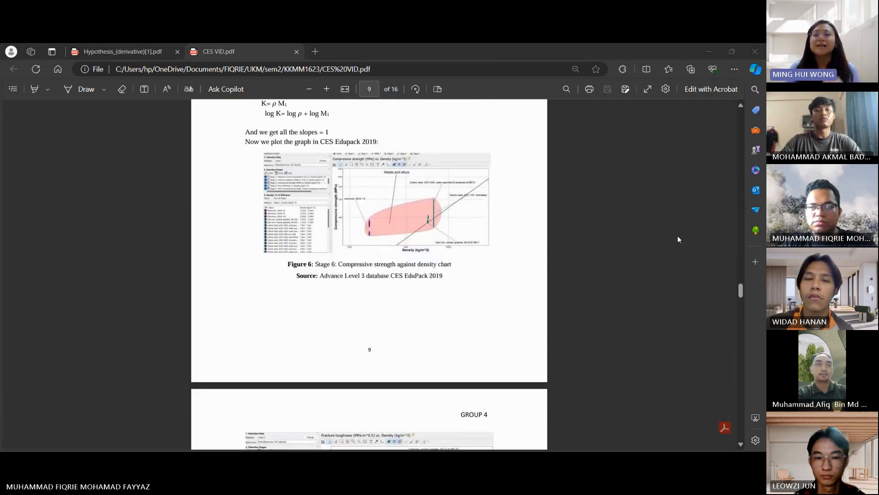
scroll("down", 3)
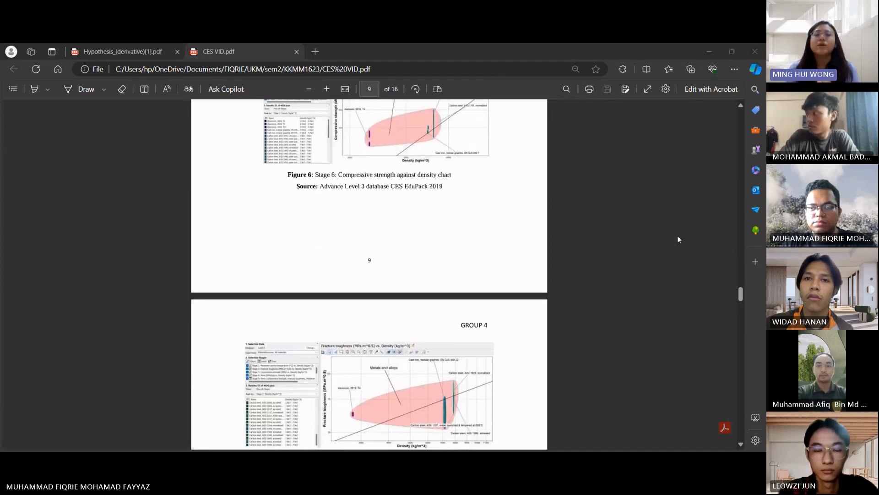
scroll("down", 3)
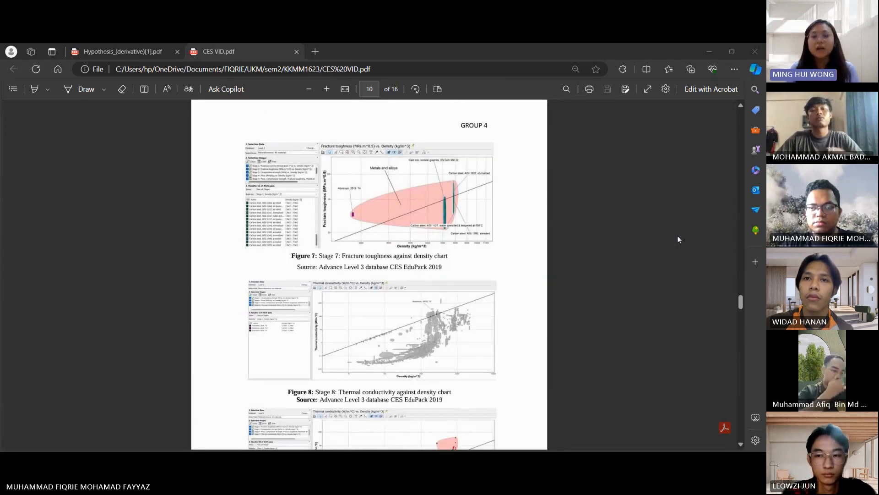
scroll("down", 3)
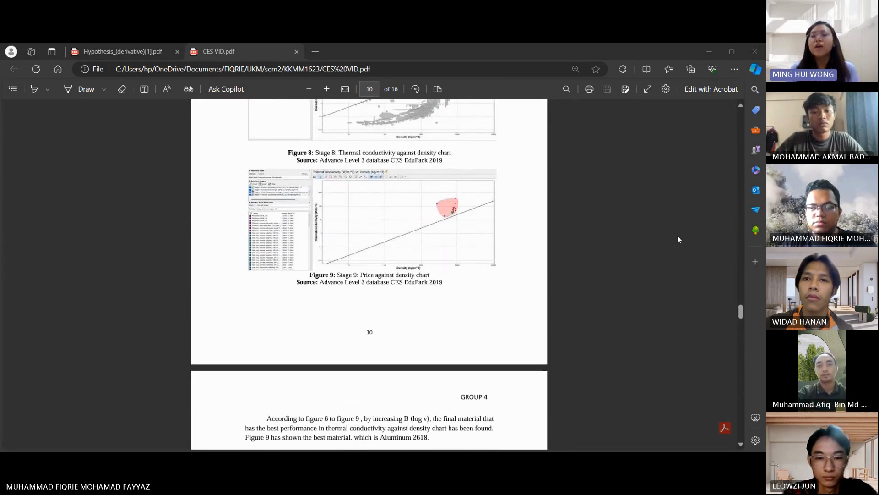
scroll("down", 3)
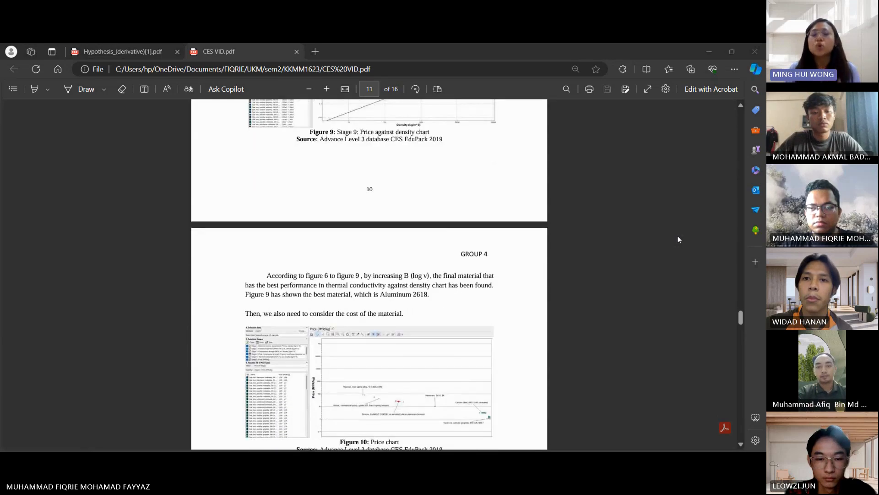
scroll("down", 3)
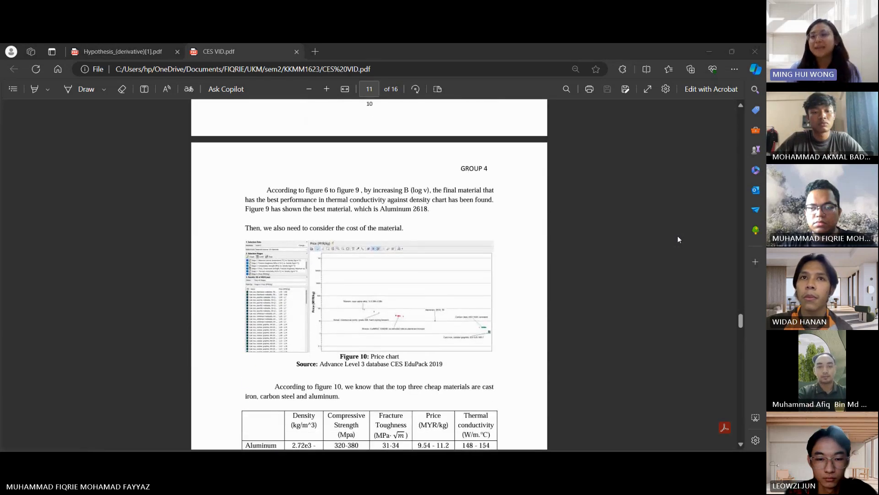
scroll("down", 3)
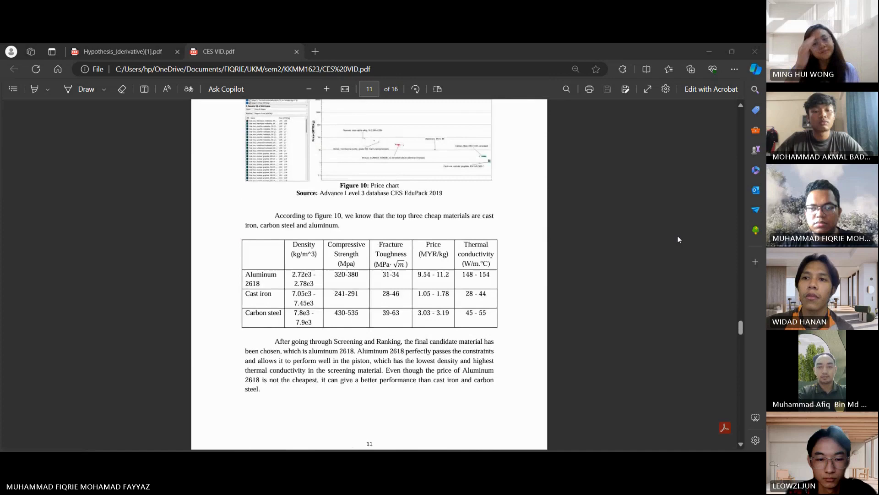
scroll("down", 3)
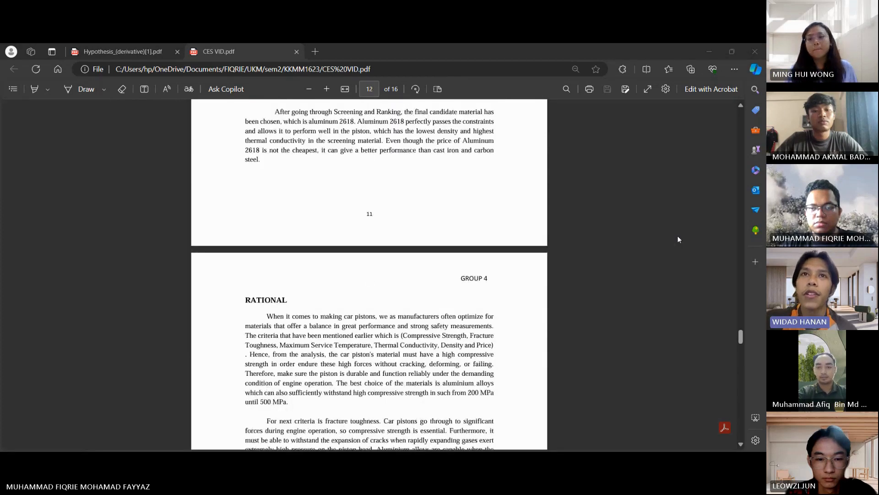
scroll("down", 3)
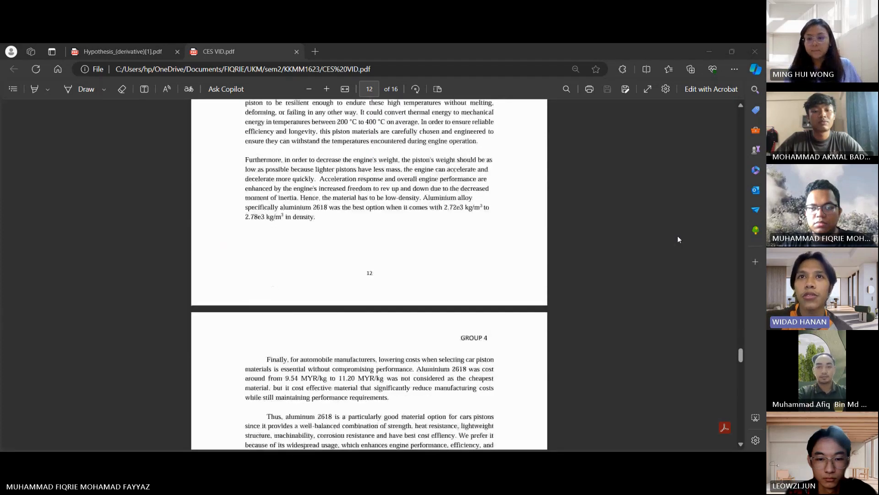
scroll("down", 3)
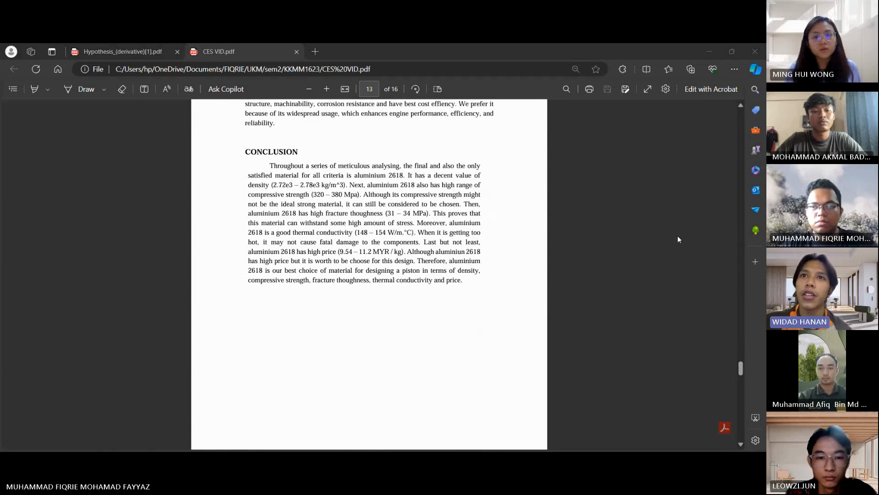
mouse_move(697, 289)
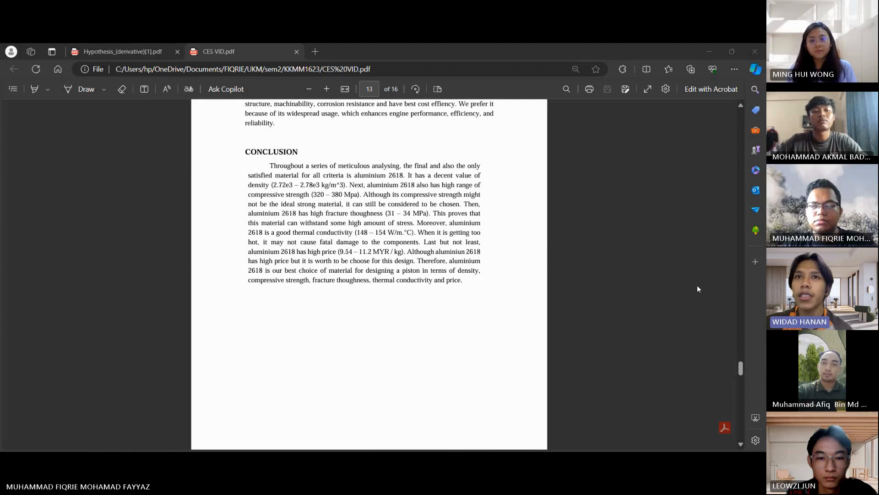
mouse_move(731, 311)
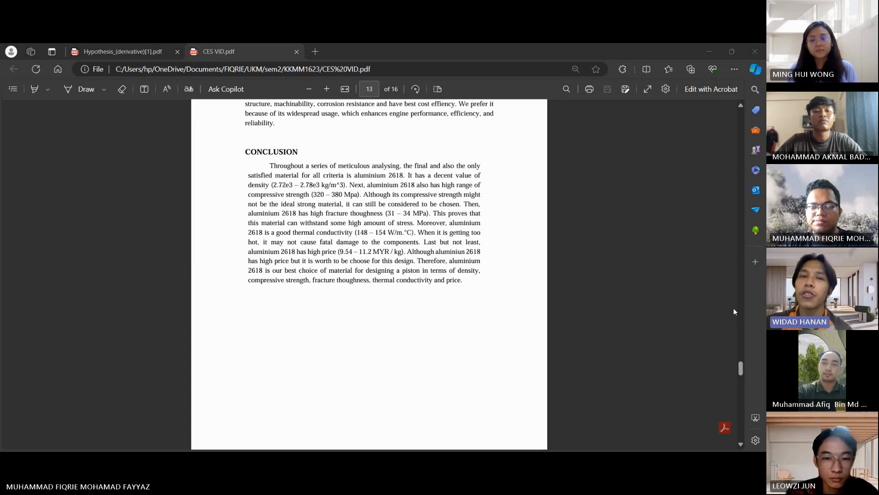
mouse_move(646, 299)
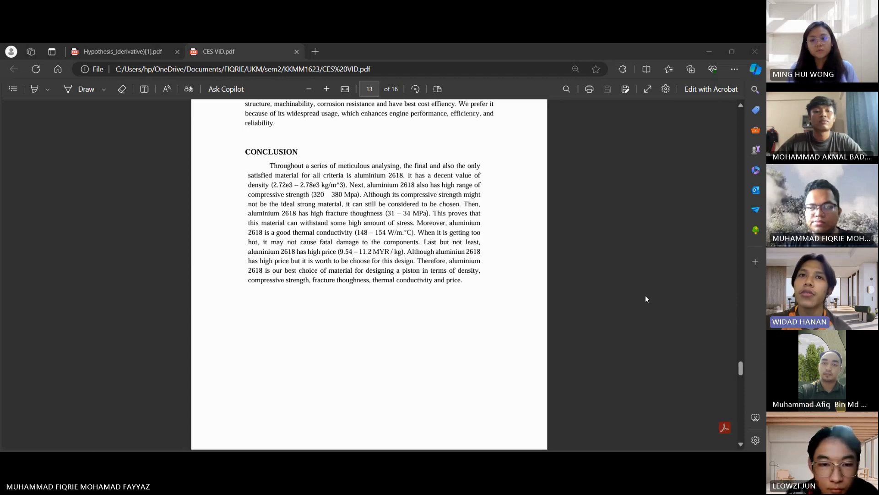
mouse_move(635, 291)
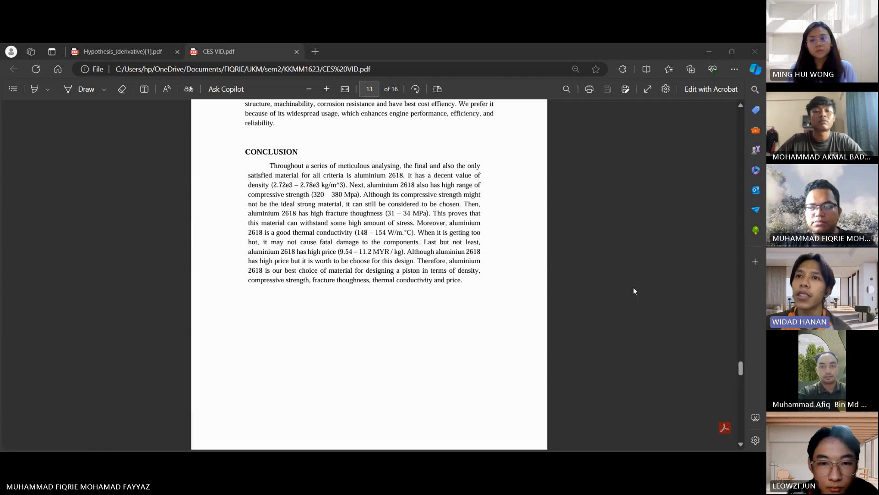
mouse_move(606, 342)
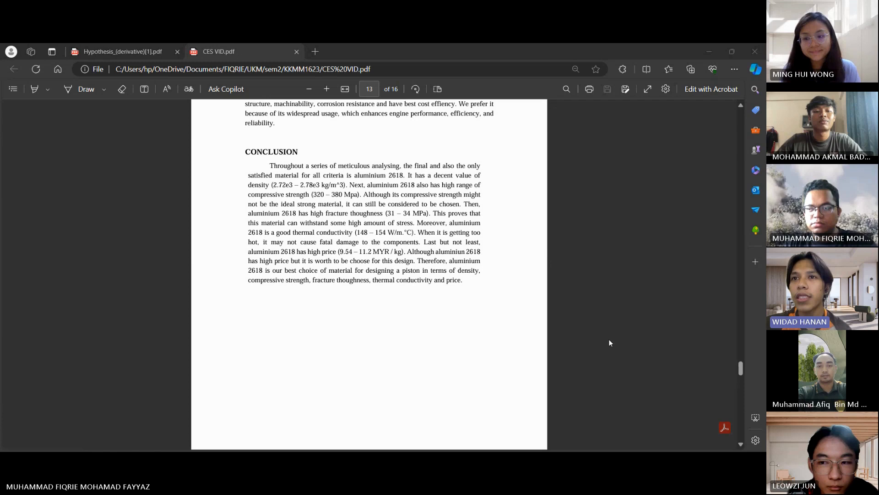
mouse_move(725, 332)
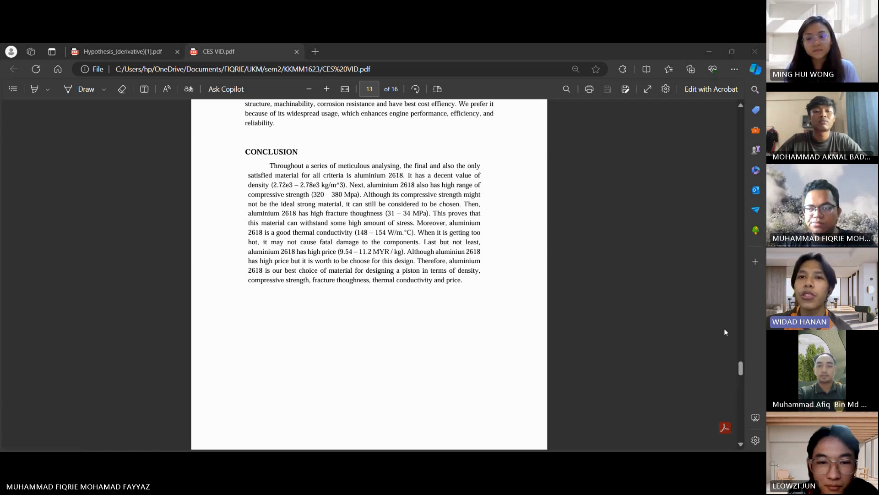
mouse_move(730, 344)
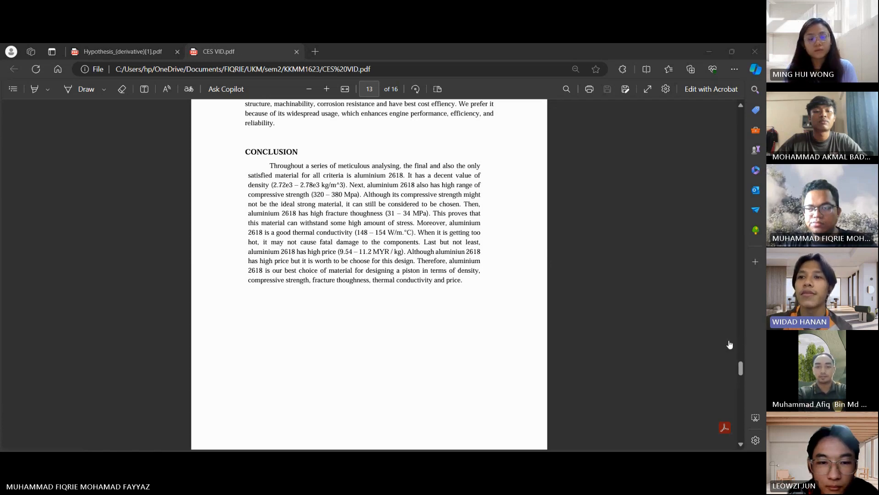
mouse_move(749, 328)
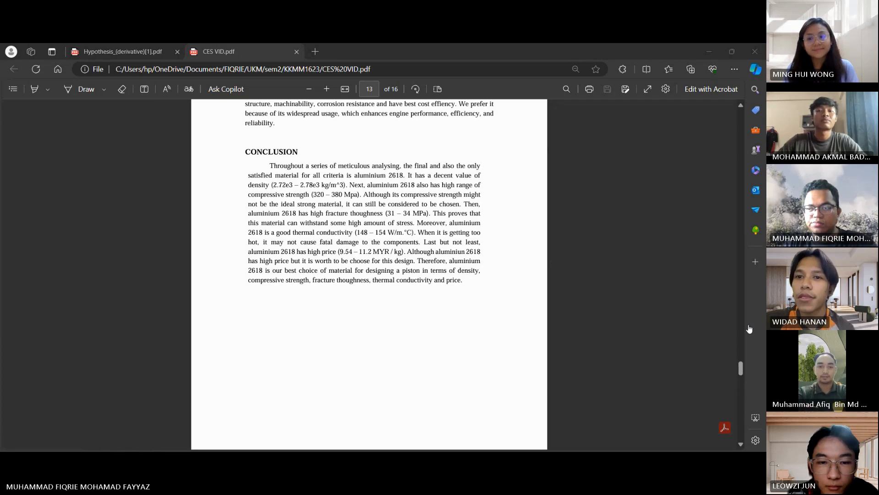
mouse_move(667, 264)
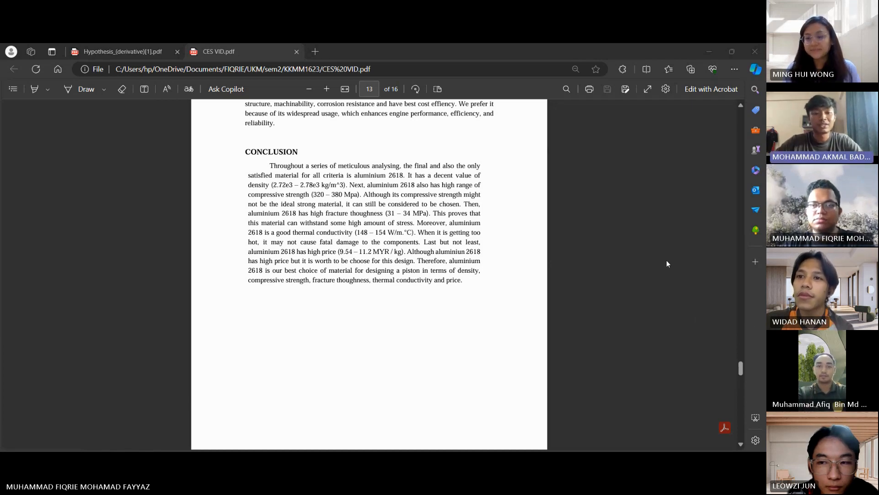